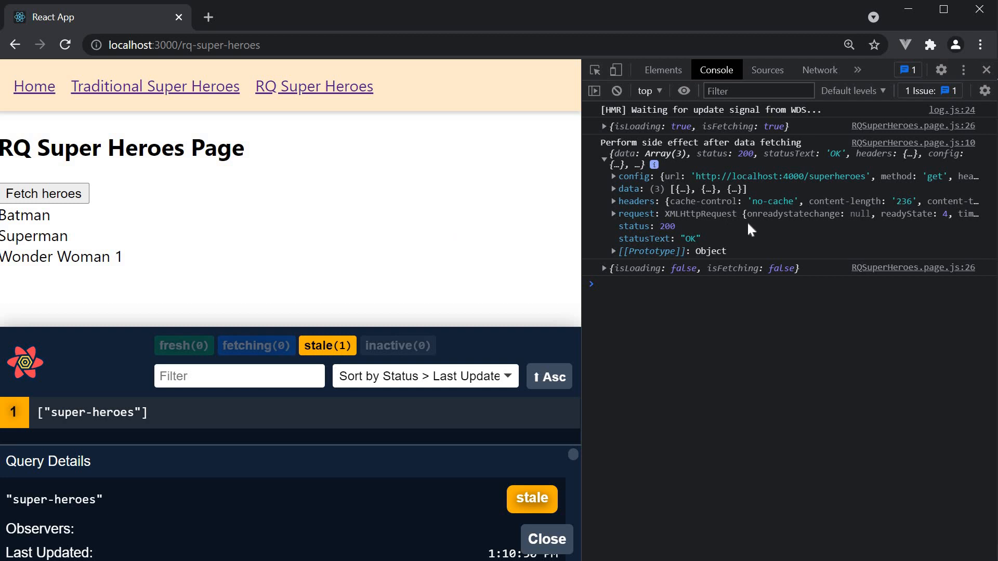
{"action": "mouse_move", "coordinate": [634, 198]}
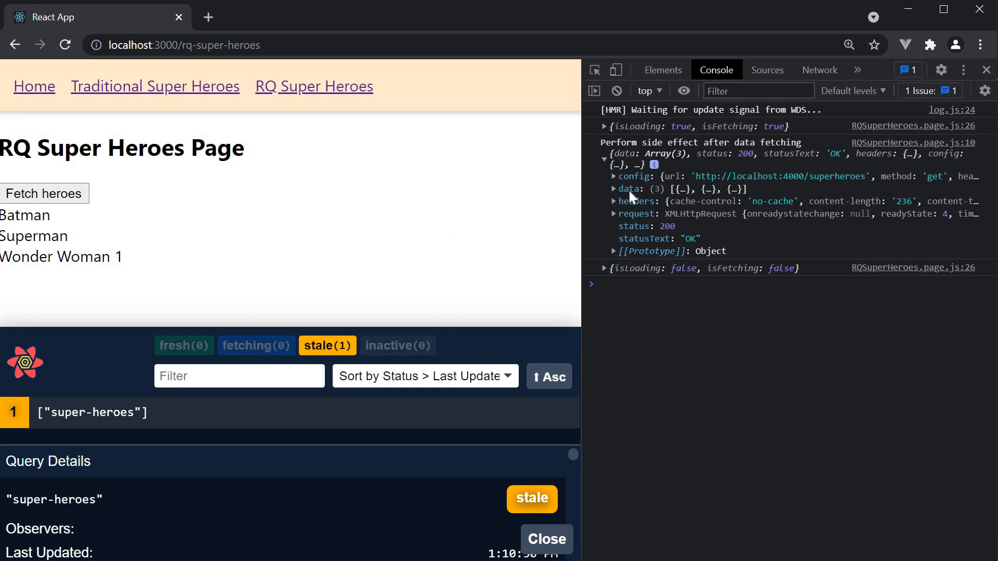
Expand the logged data array in the console to inspect the fetched heroes
{"action": "left_click", "coordinate": [613, 188]}
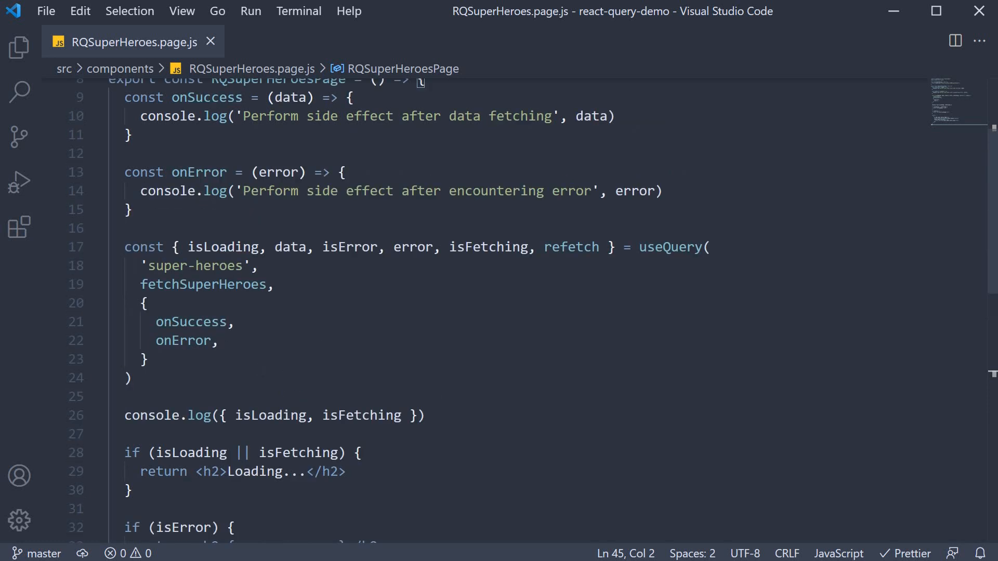
Start a select: (data) => option after onError in the useQuery call
{"action": "left_click", "coordinate": [217, 340]}
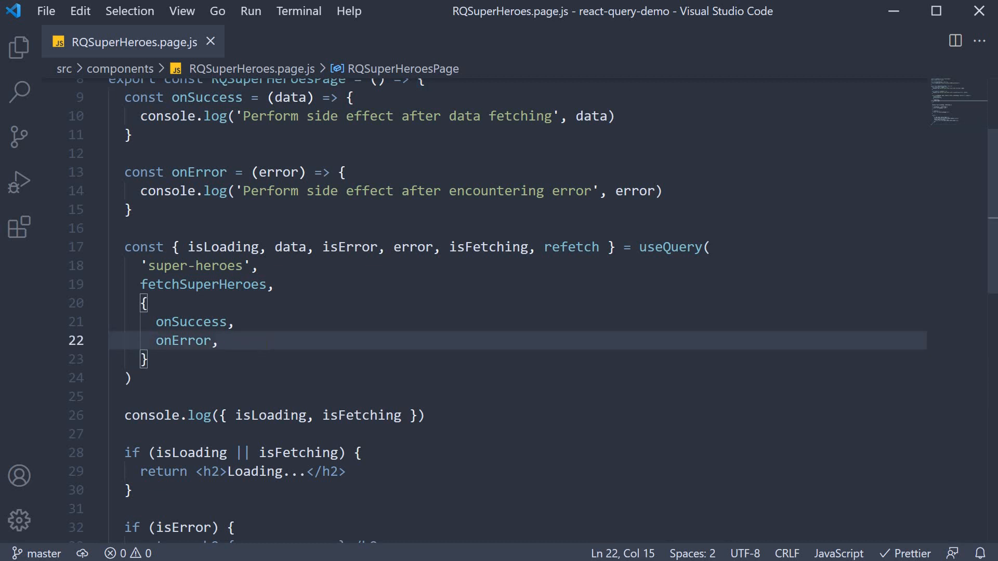
{"action": "type", "text": "select:"}
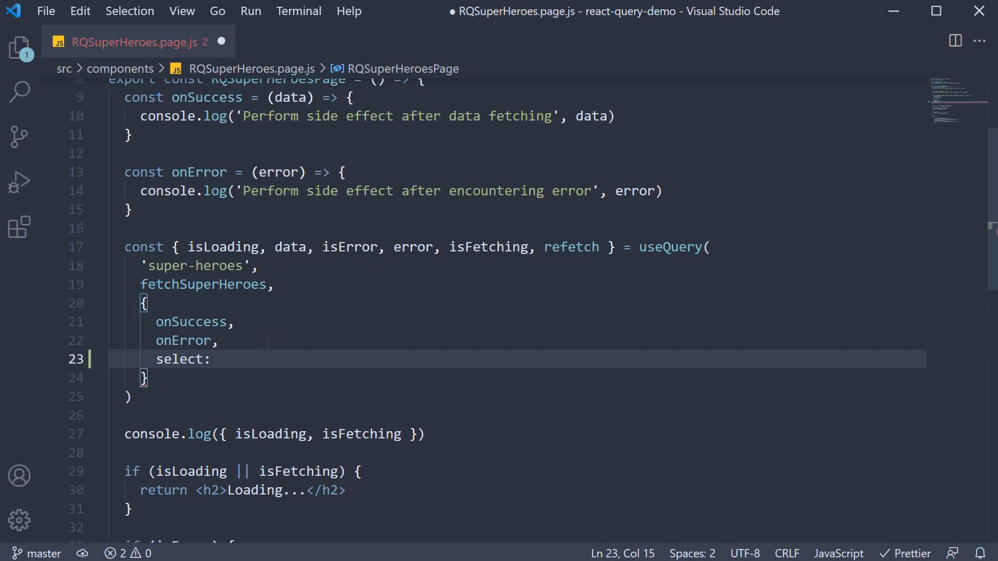
{"action": "type", "text": "(data) => {"}
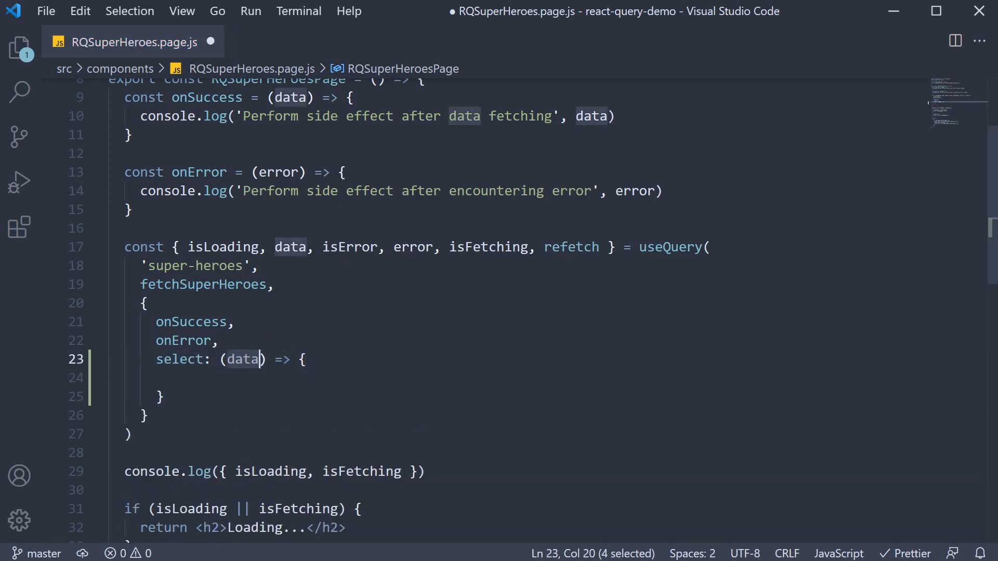
{"action": "double_click", "coordinate": [244, 359]}
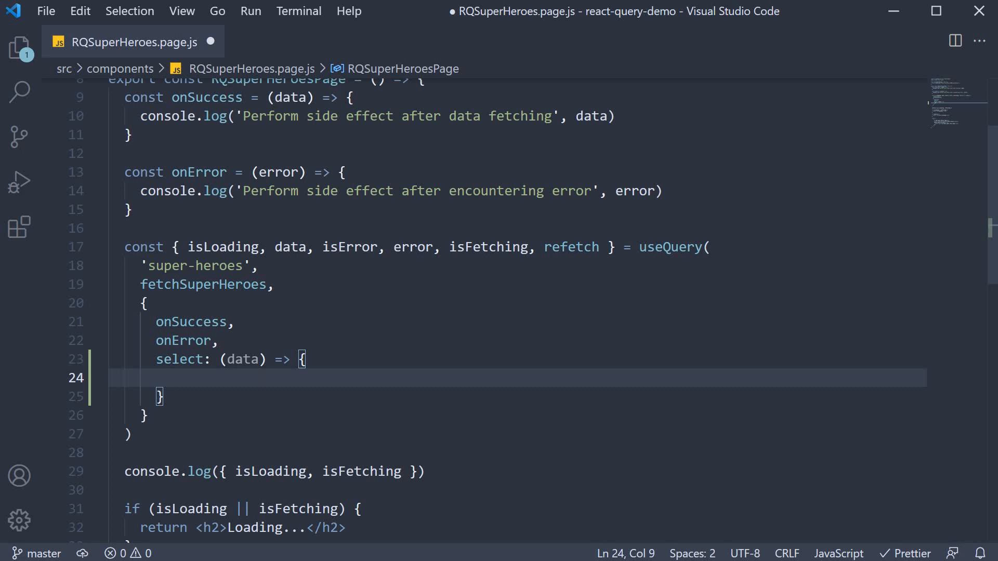
Map data.data to hero names with const superHeroNames = data.data.map((hero) => hero.name)
{"action": "type", "text": "const sup"}
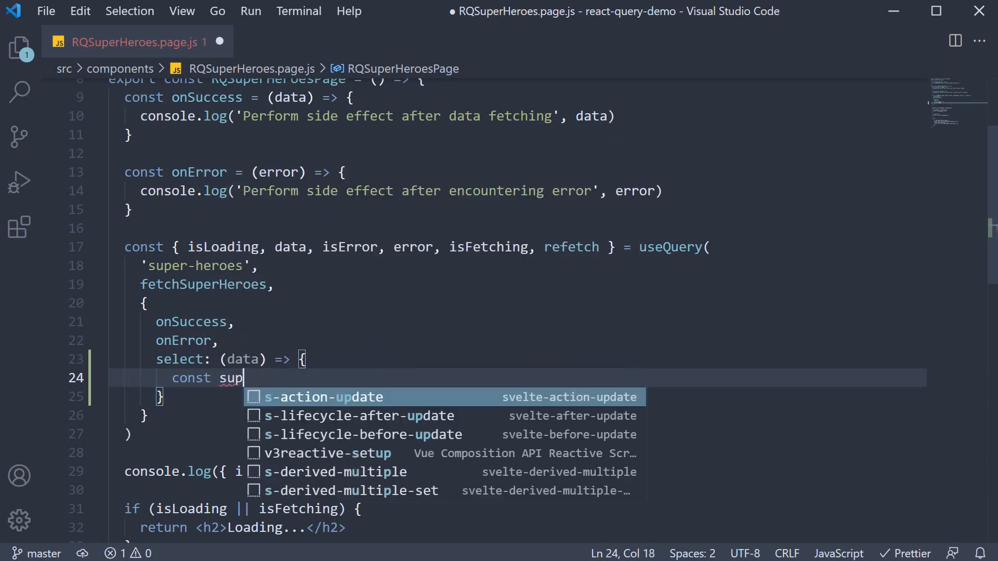
{"action": "type", "text": "erHero"}
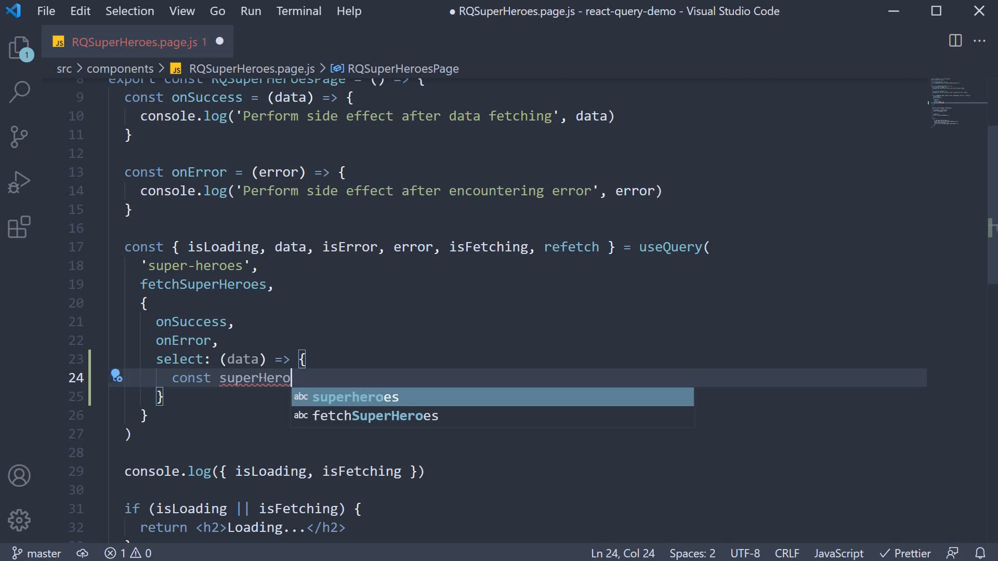
{"action": "type", "text": "Names = da"}
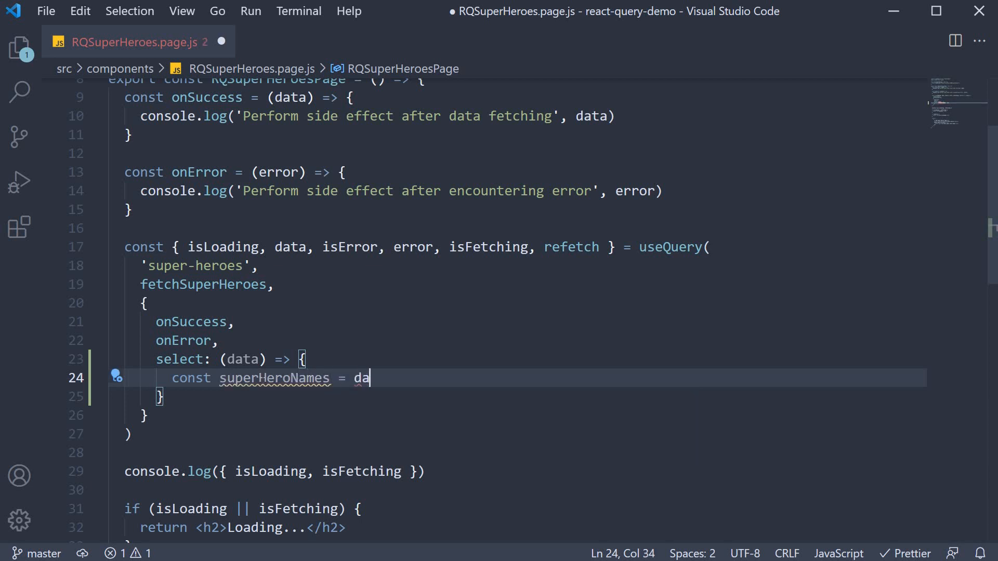
{"action": "type", "text": "ta.data."}
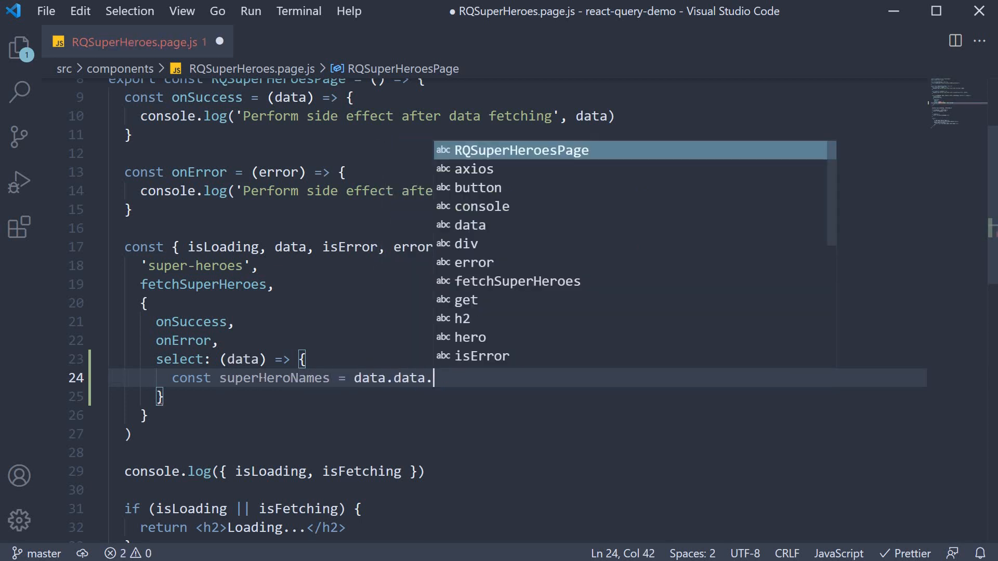
{"action": "type", "text": "map()"}
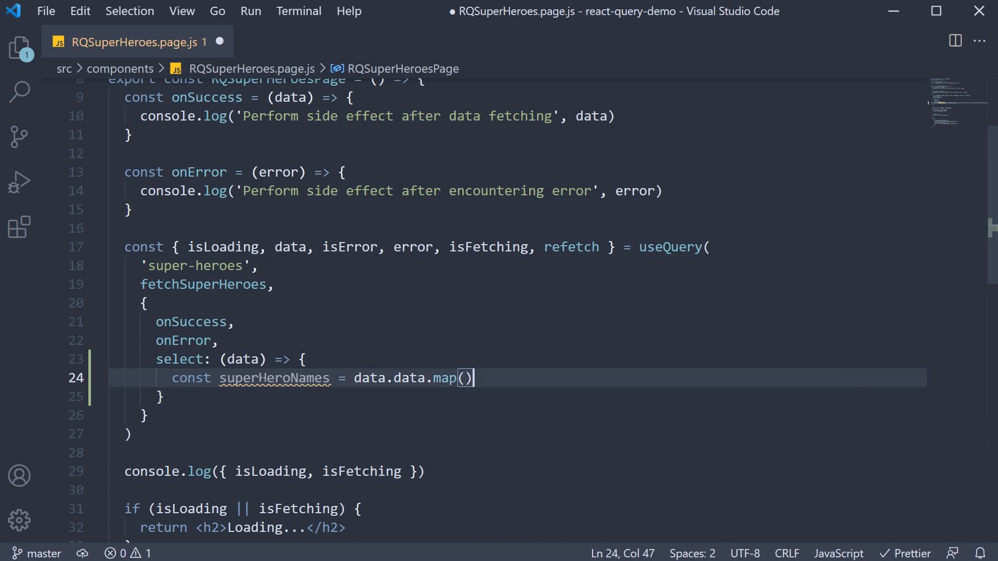
{"action": "type", "text": "hero"}
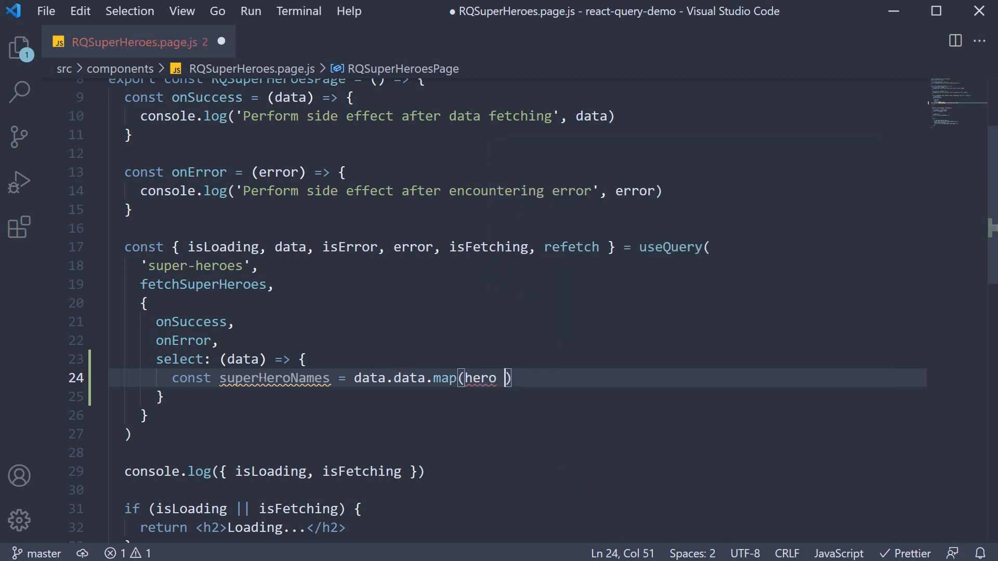
{"action": "type", "text": "=> hero."}
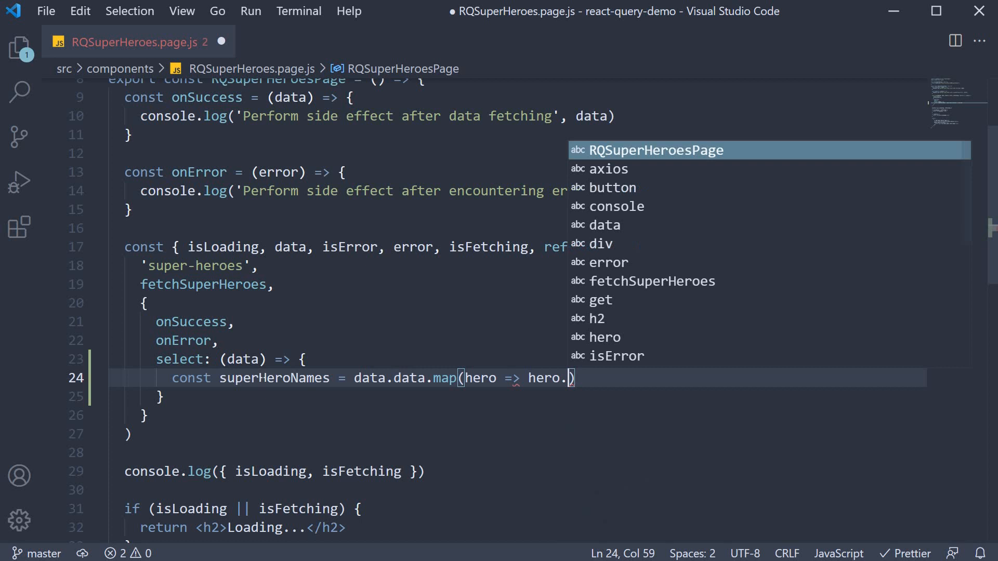
{"action": "type", "text": "name"}
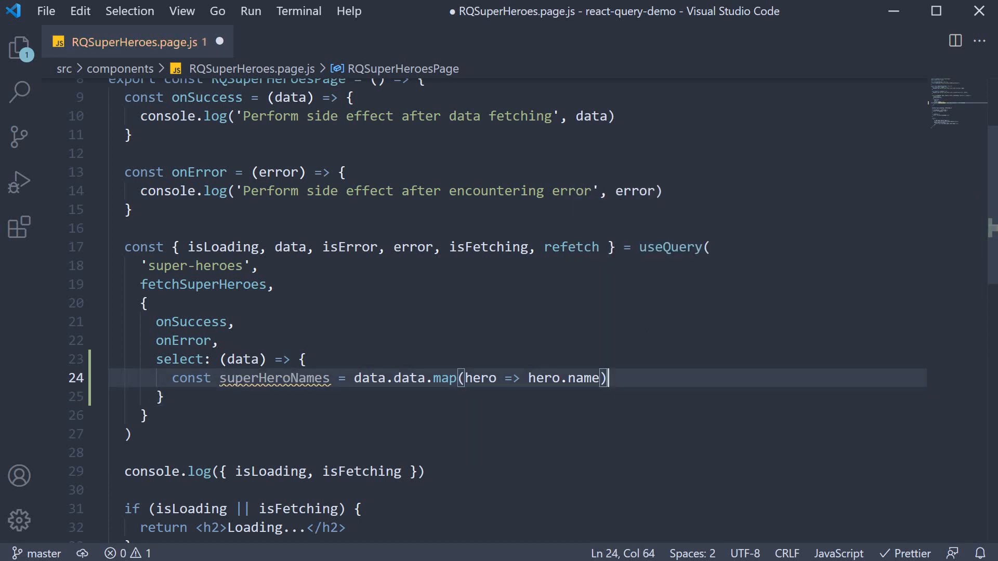
Return superHeroNames from the select function and save the file
{"action": "type", "text": "return"}
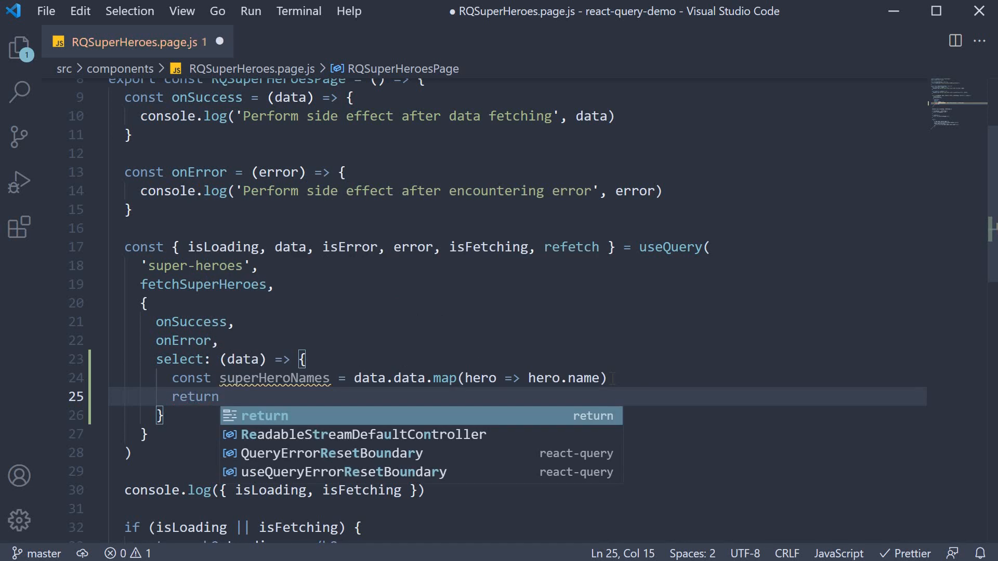
{"action": "type", "text": "superHeroNames"}
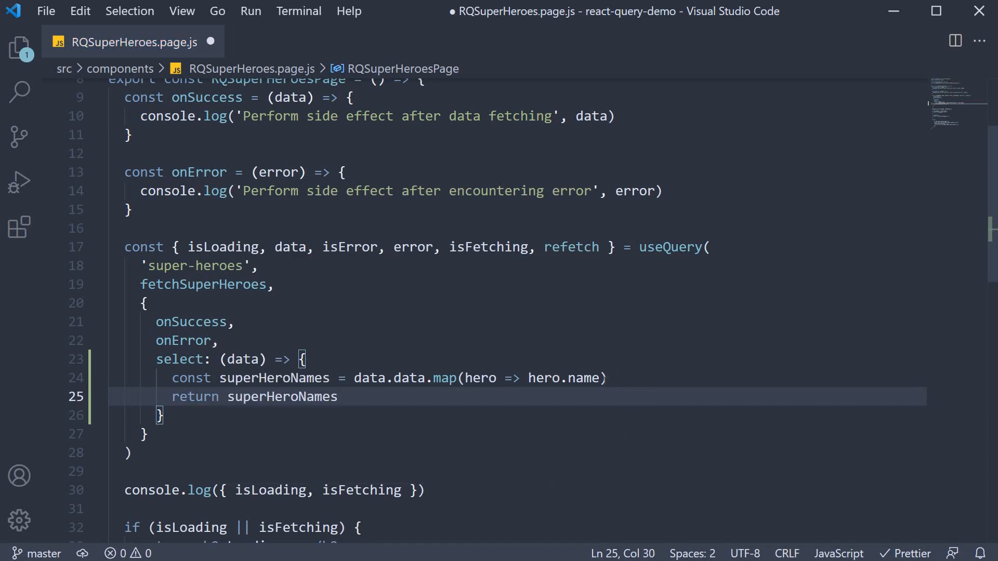
{"action": "key", "text": "Ctrl+s"}
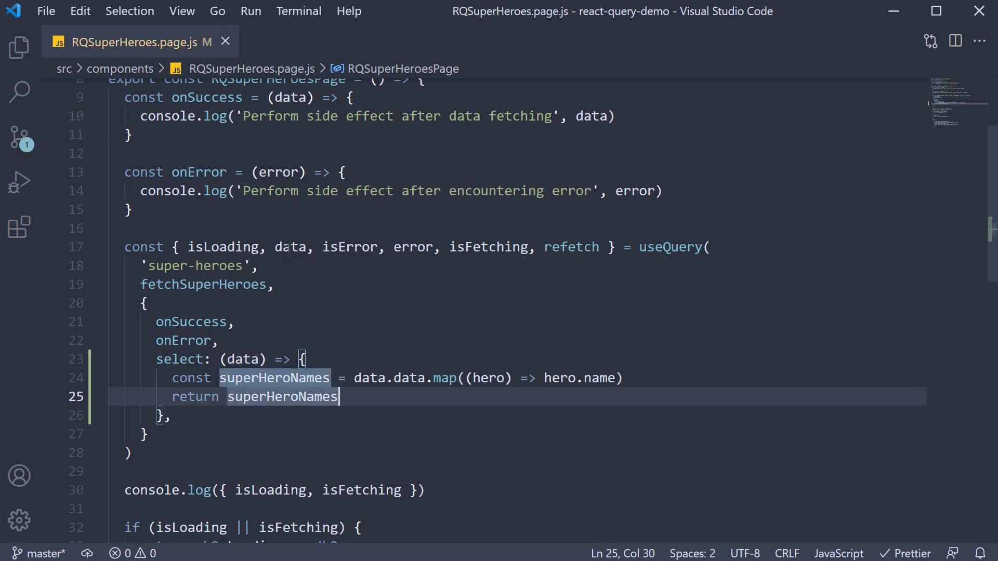
{"action": "double_click", "coordinate": [291, 248]}
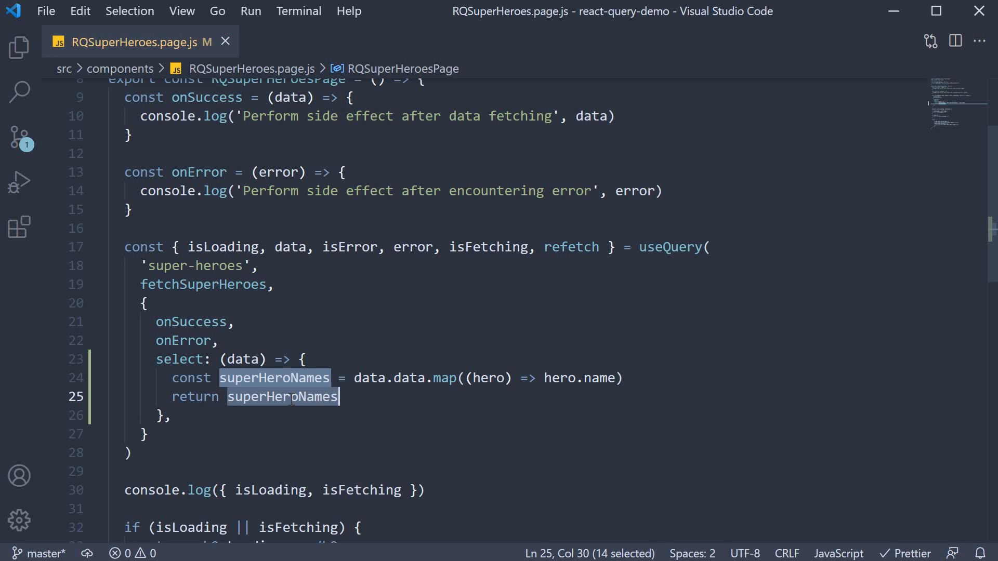
Comment out the old data?.data.map hero rendering block in the JSX
{"action": "scroll", "scroll_direction": "down", "scroll_amount": 3}
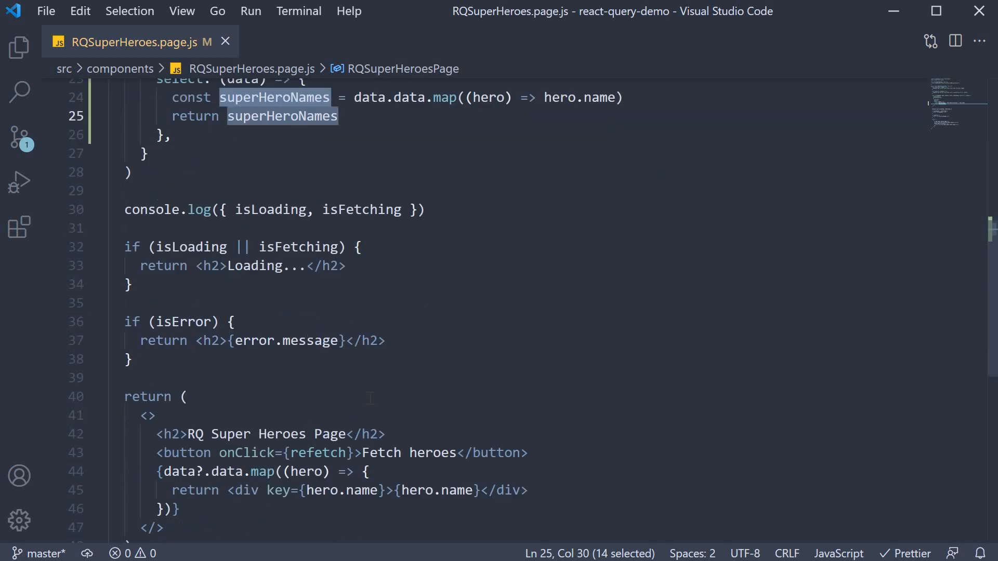
{"action": "scroll", "scroll_direction": "down", "scroll_amount": 3}
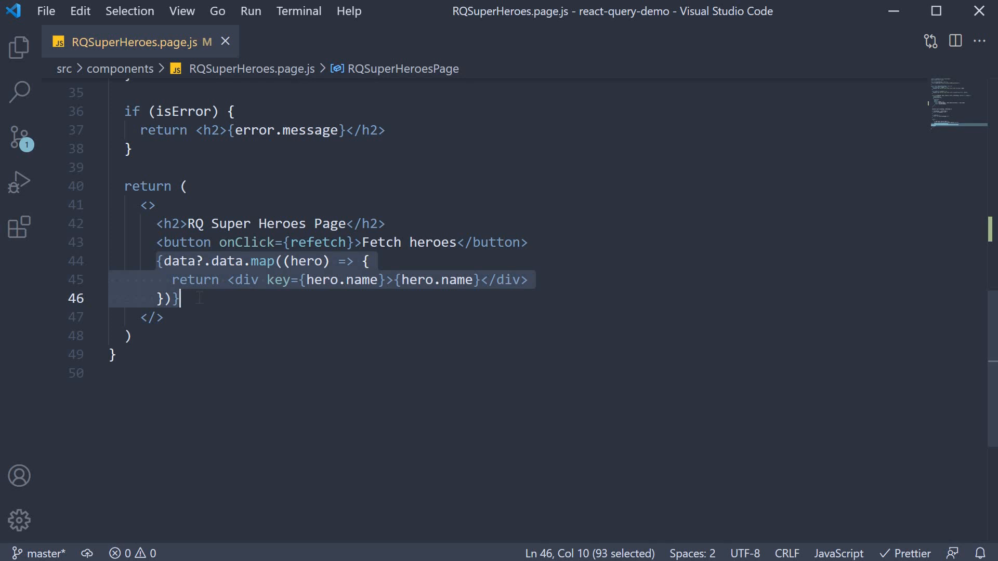
{"action": "key", "text": "Ctrl+/"}
{"action": "type", "text": "data"}
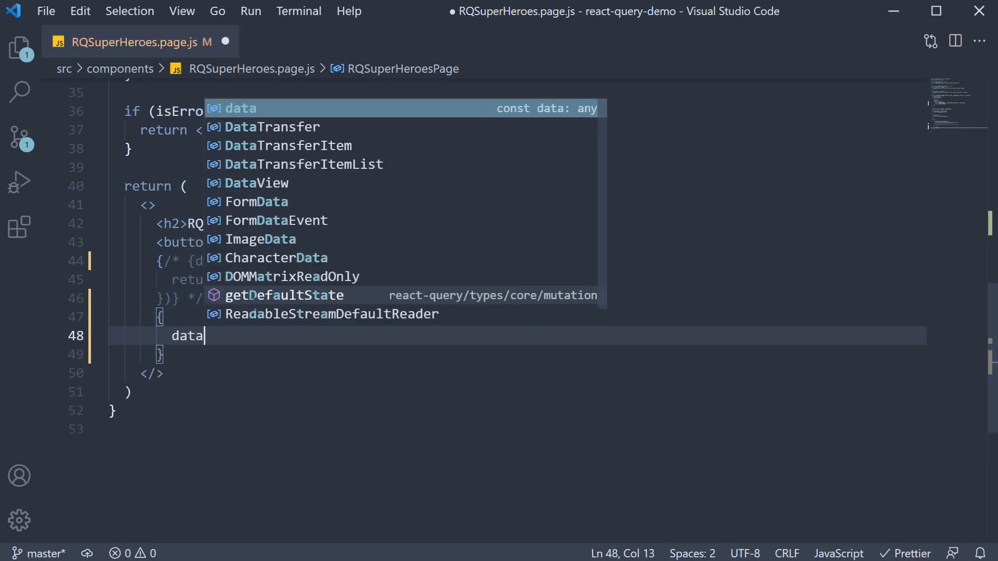
Render each heroName in its own div via data.map(heroName => ...)
{"action": "type", "text": ".map(hero"}
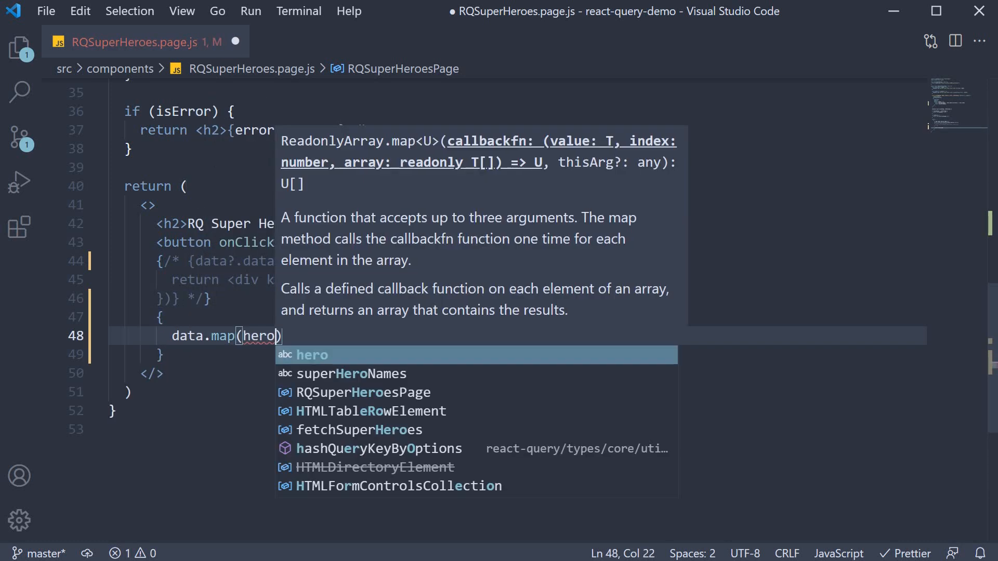
{"action": "type", "text": "Name => {"}
{"action": "type", "text": "return <div>{}</div>"}
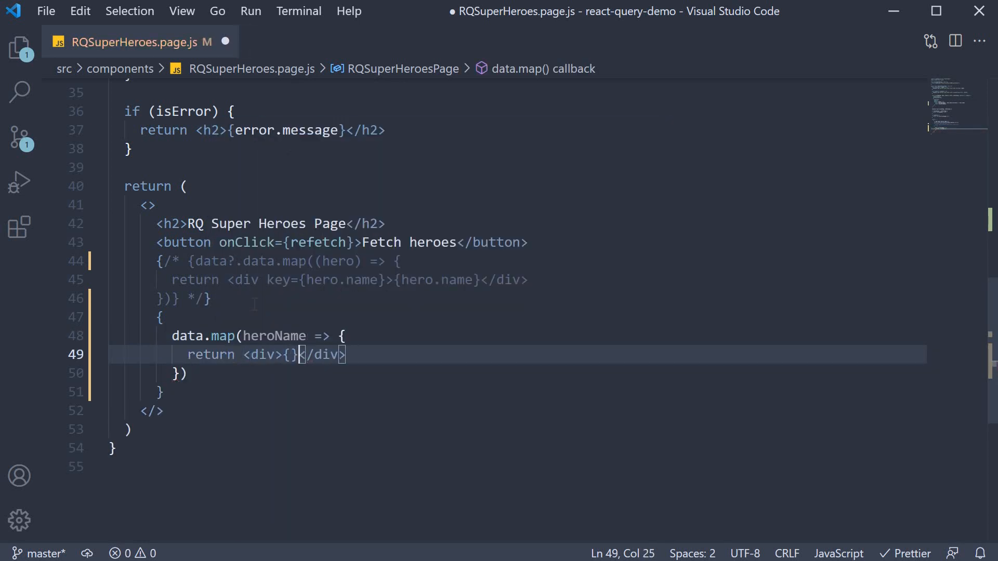
{"action": "type", "text": "heroName"}
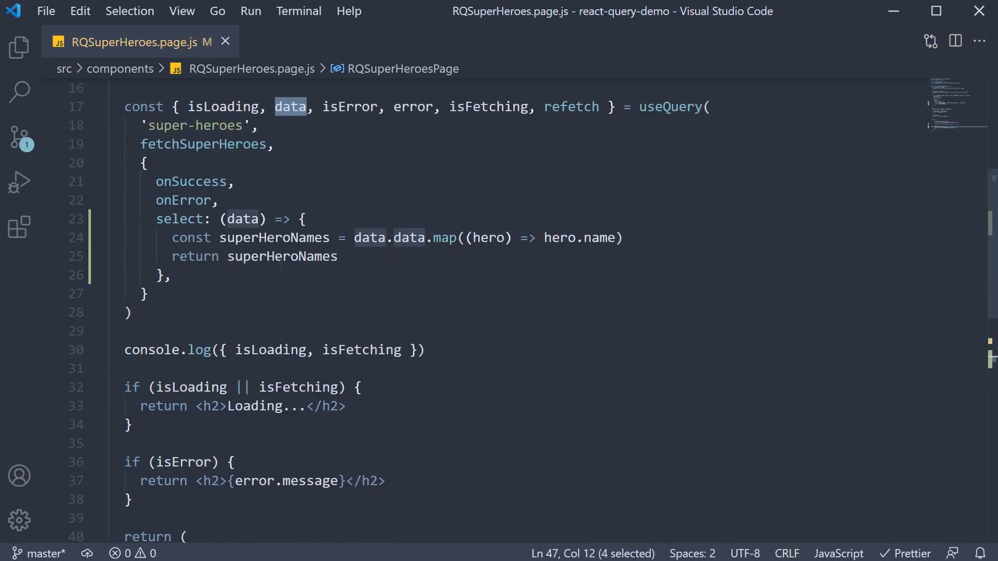
{"action": "double_click", "coordinate": [282, 256]}
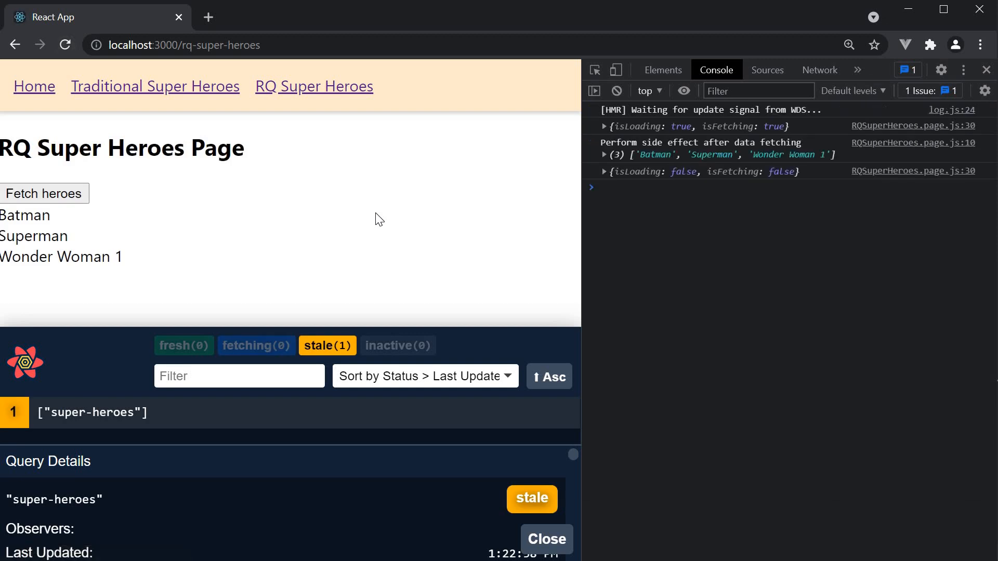
{"action": "mouse_move", "coordinate": [359, 231]}
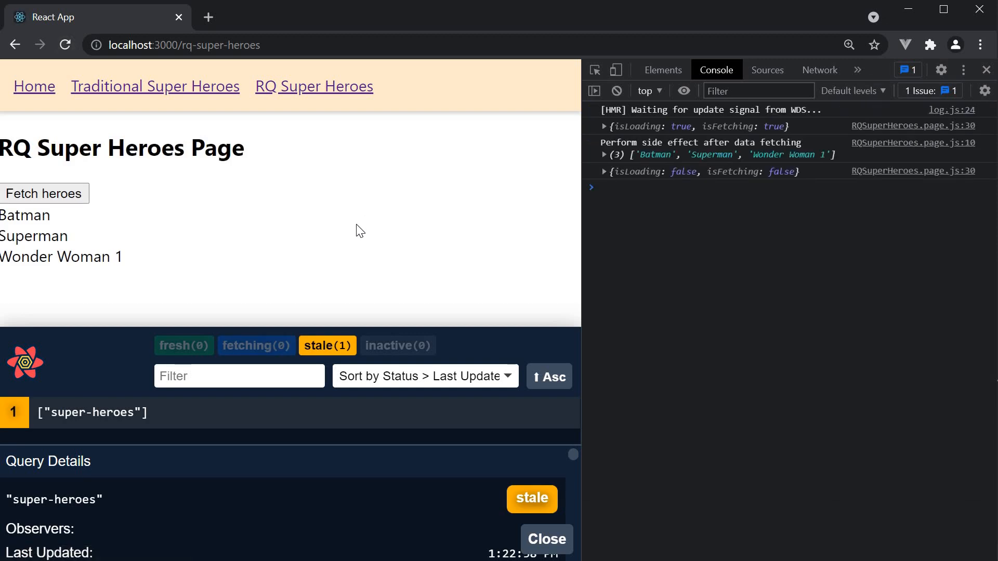